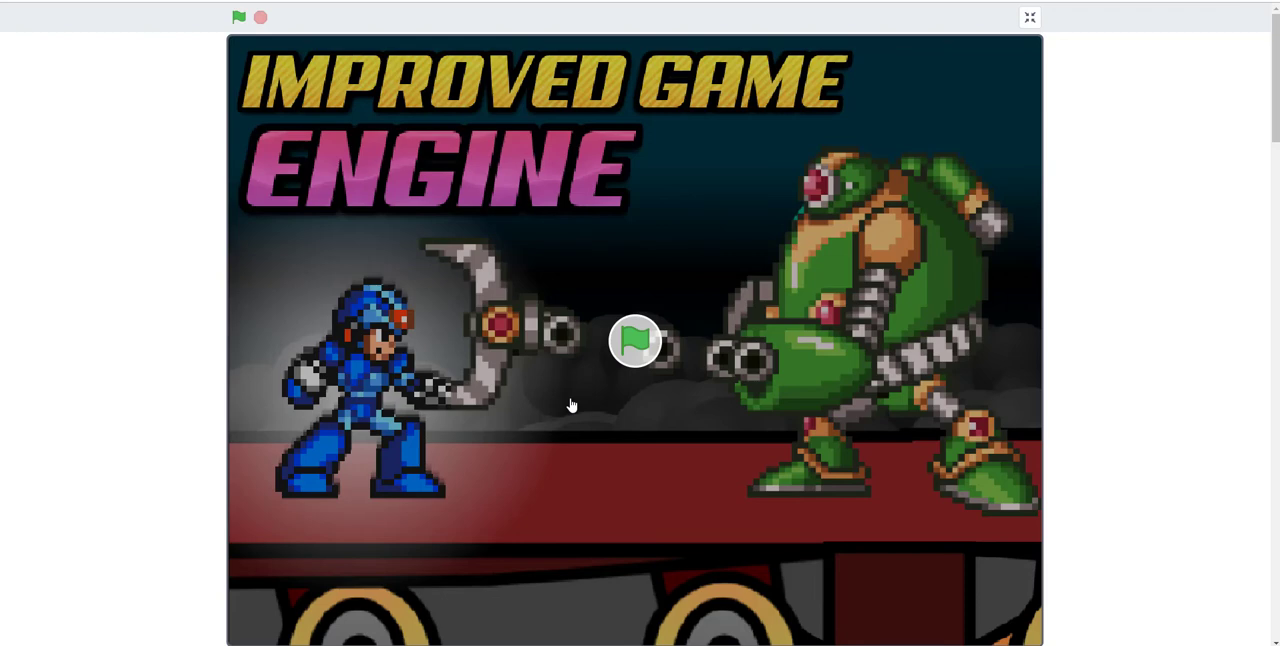
mouse_move(625, 367)
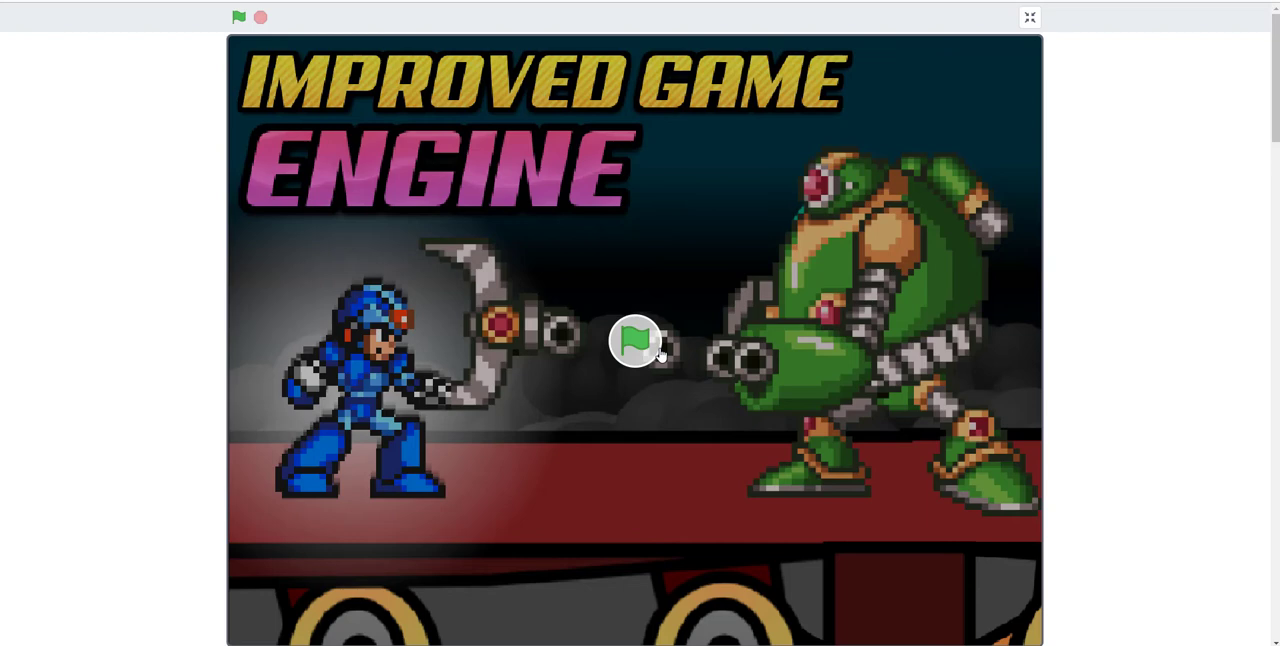
mouse_move(670, 360)
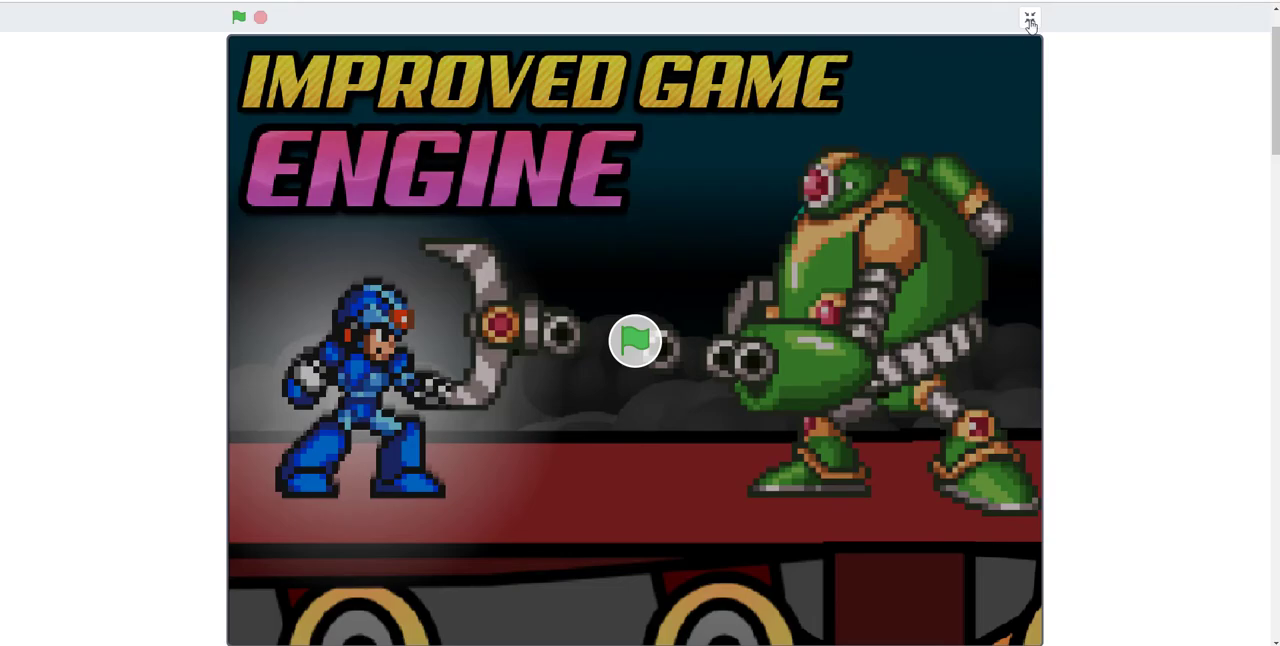
Exit full screen to return to the Improved Mega Man X project page
click(1029, 18)
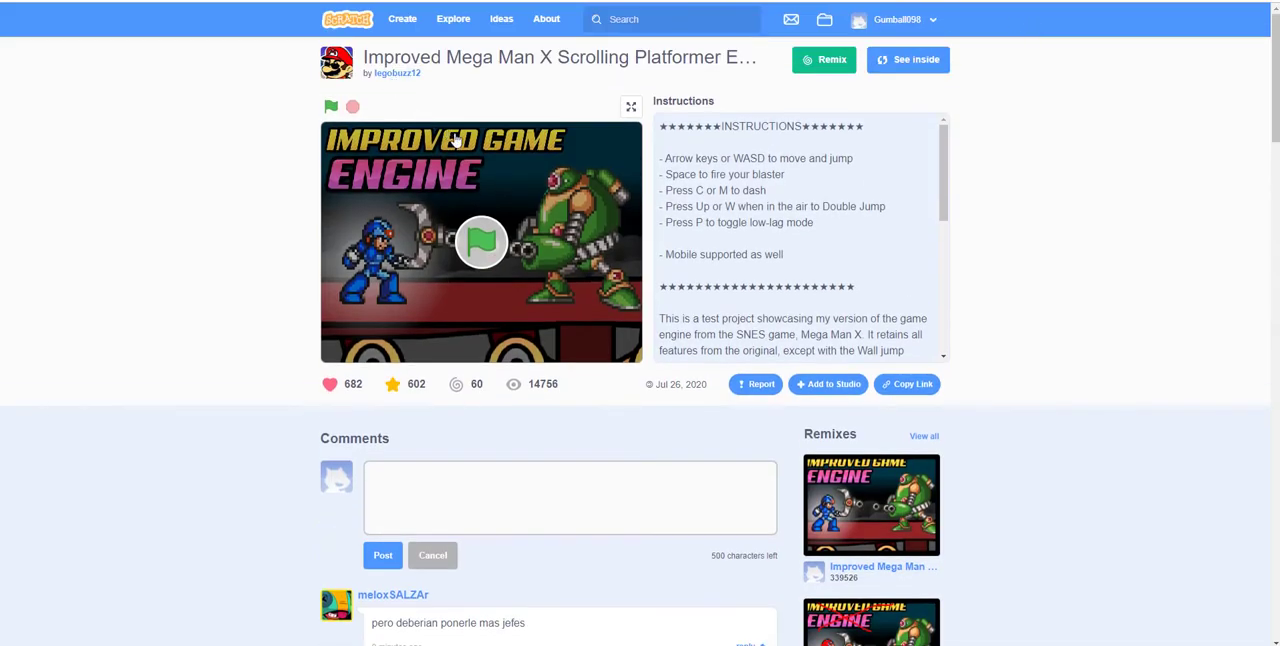
mouse_move(627, 108)
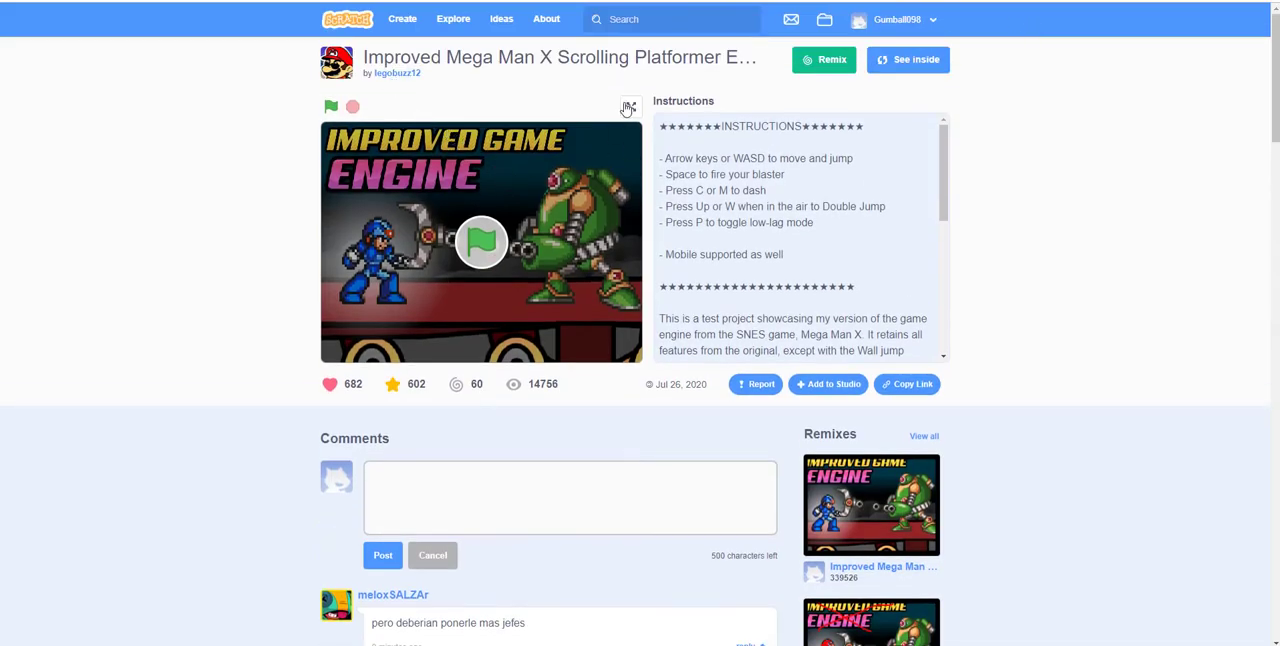
Launch Mega Man X full screen and view the HOW TO PLAY controls screen
click(628, 107)
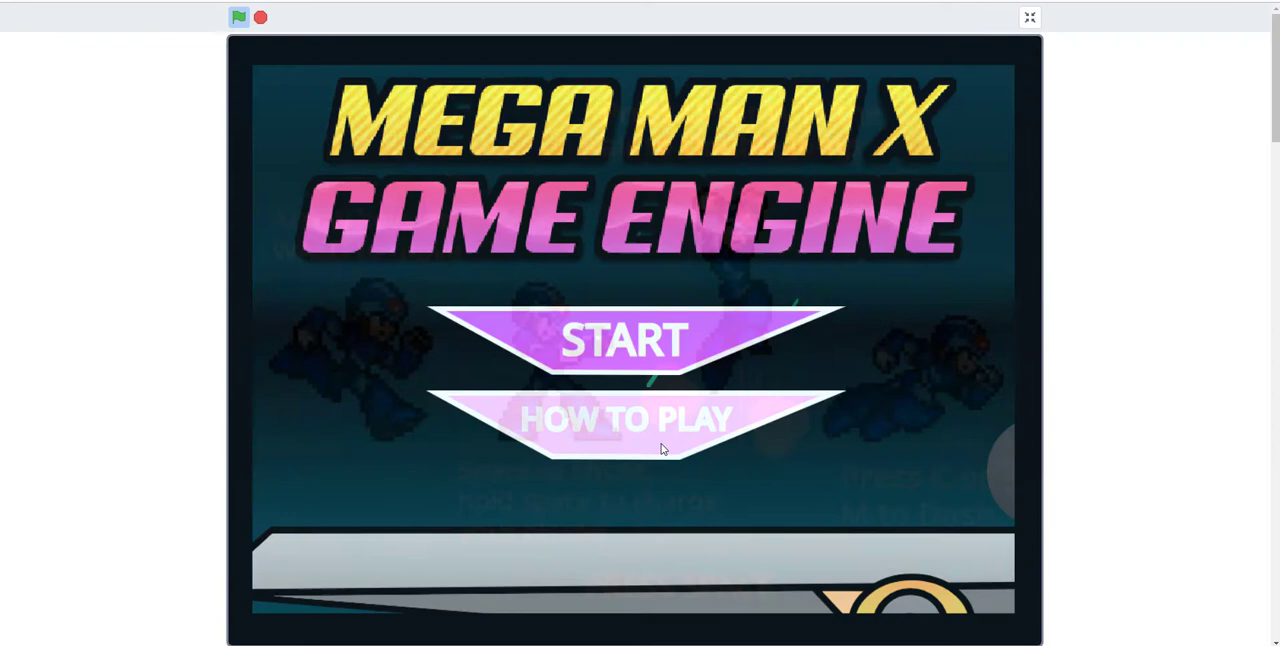
click(627, 419)
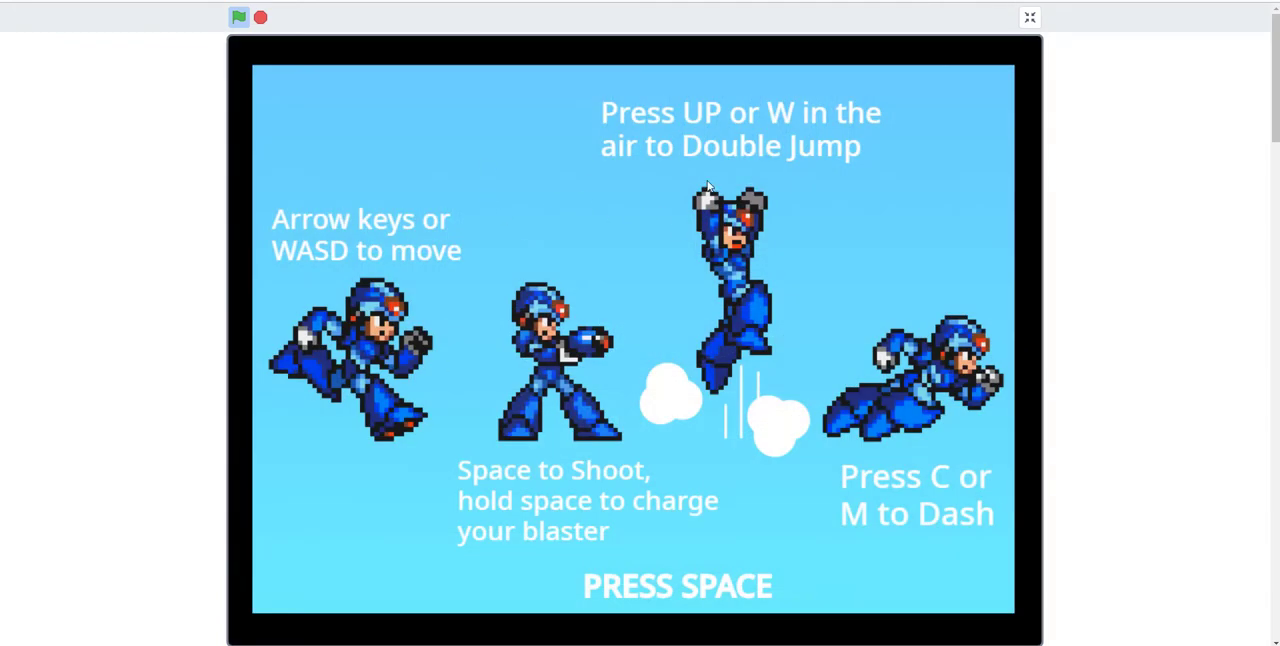
mouse_move(425, 275)
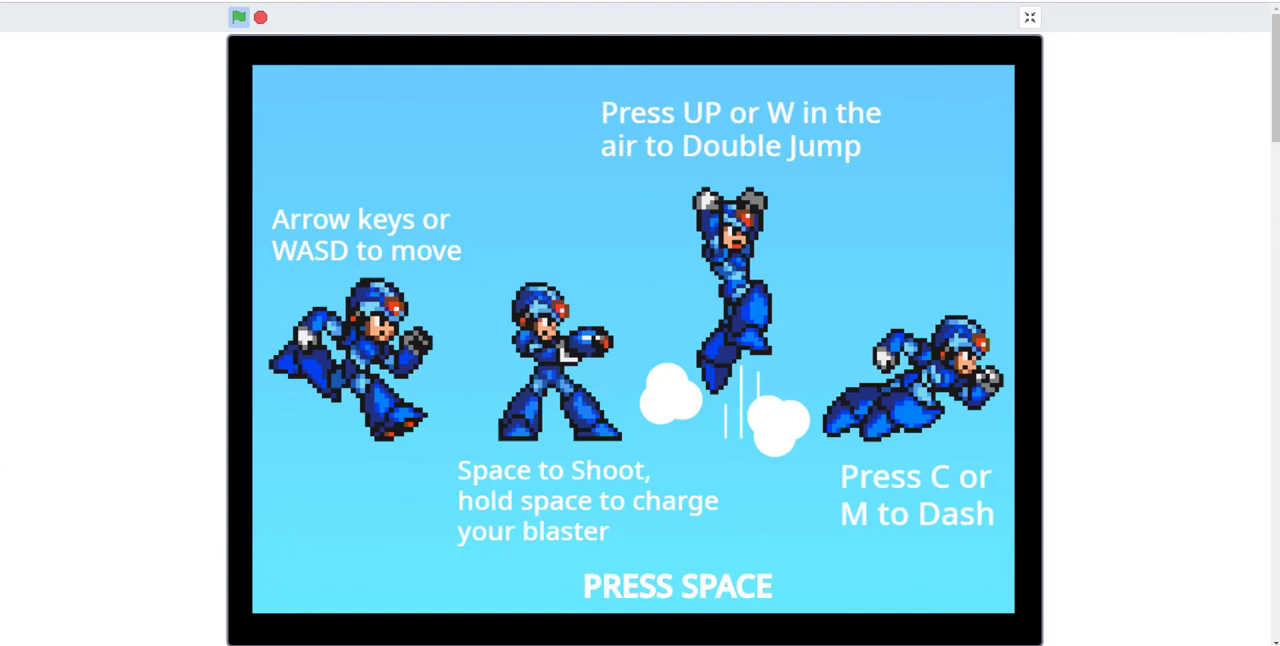
mouse_move(508, 362)
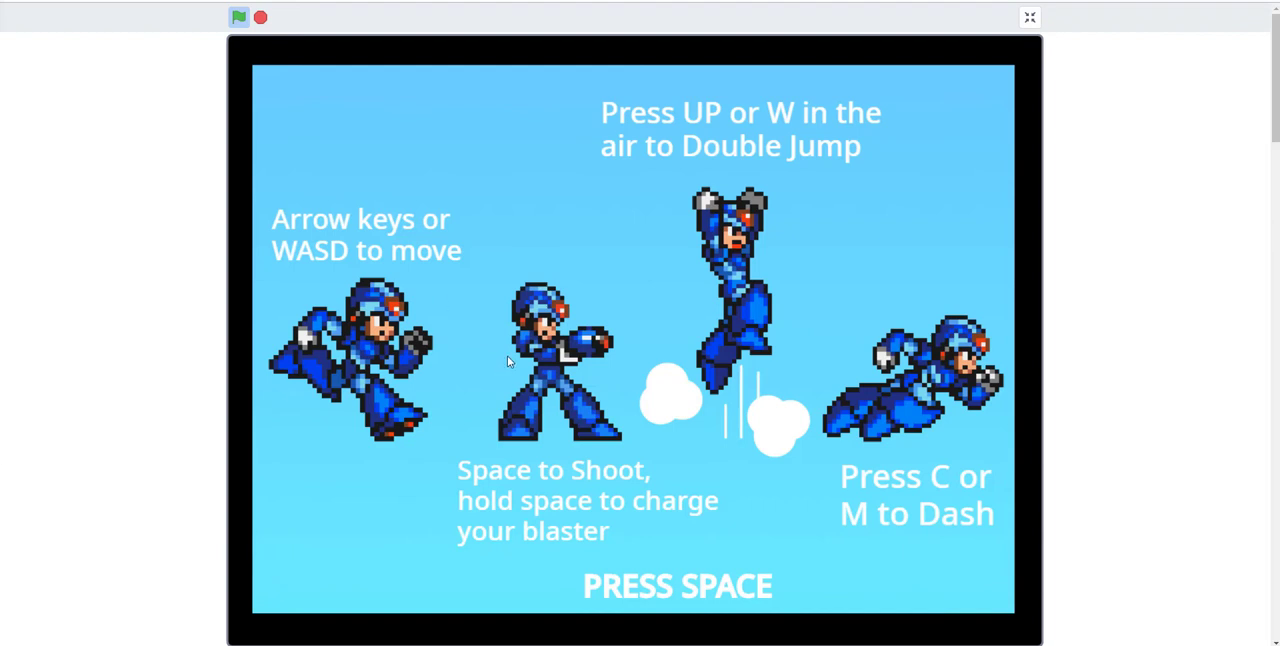
mouse_move(695, 508)
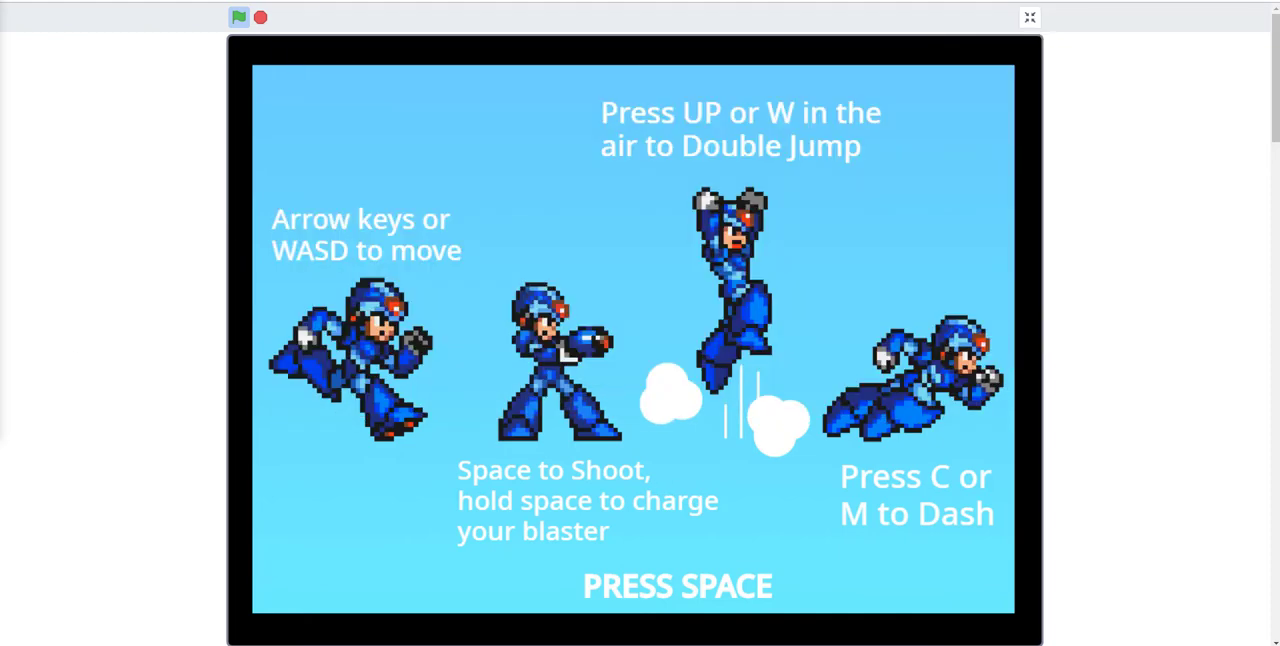
mouse_move(476, 118)
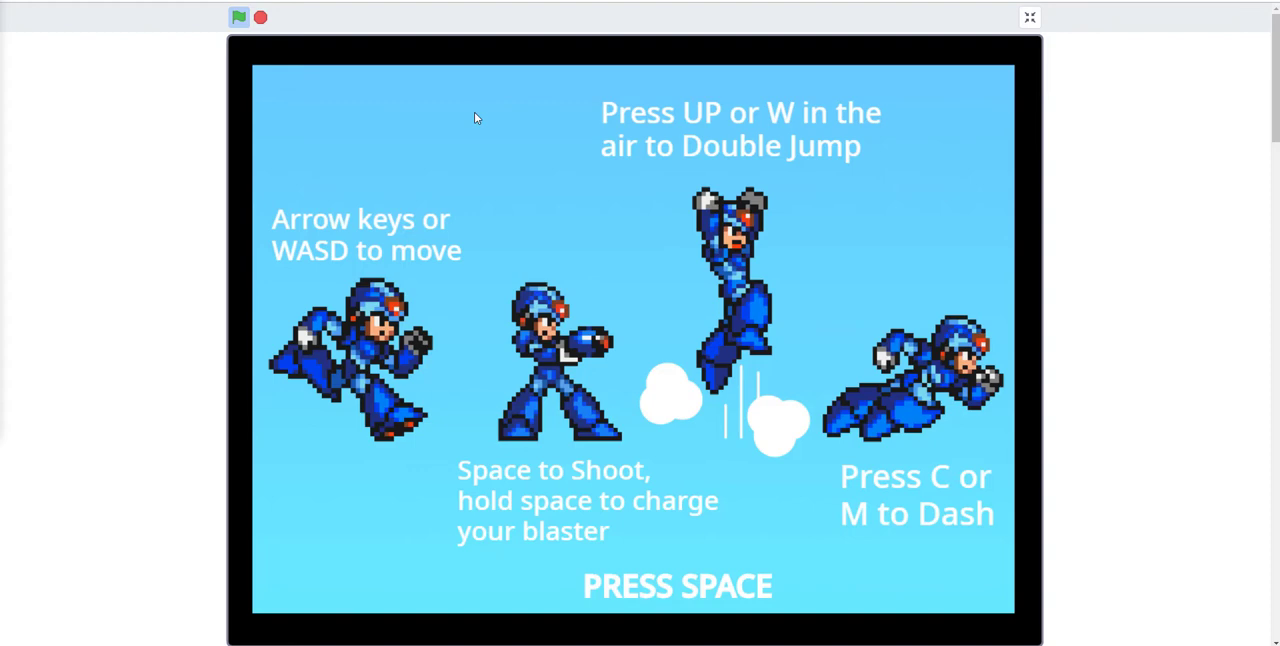
mouse_move(733, 446)
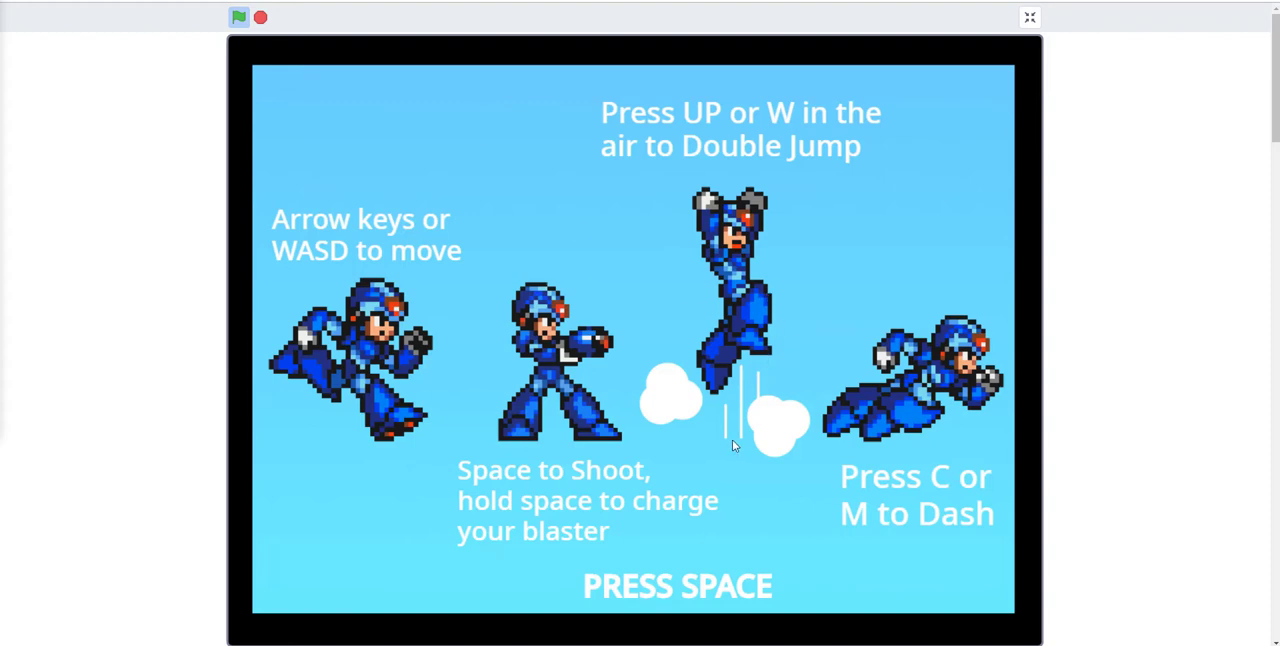
mouse_move(762, 323)
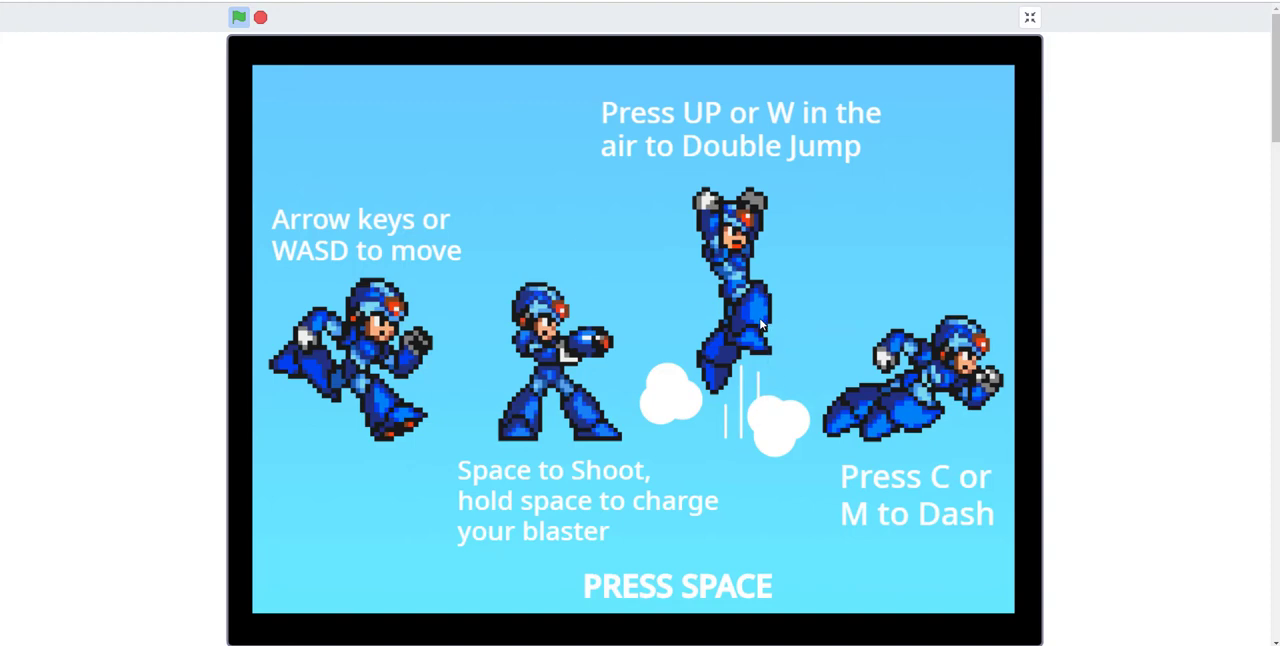
Return to the title menu and start the Mega Man X first level
key(space)
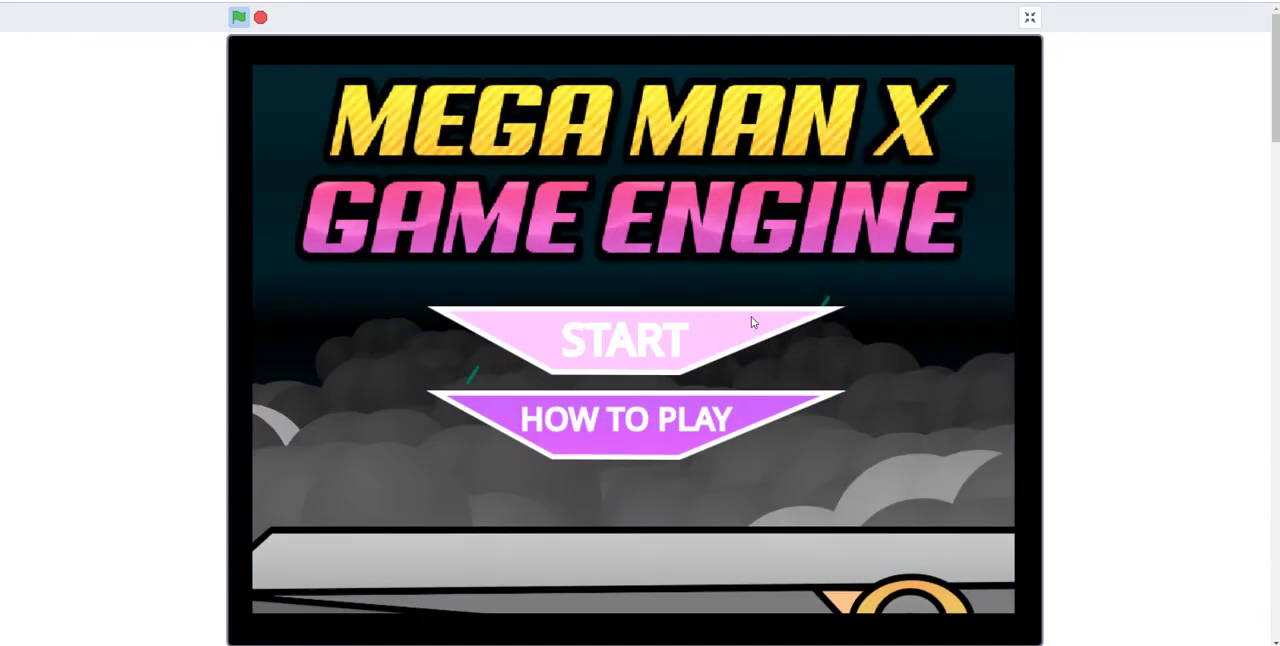
click(625, 338)
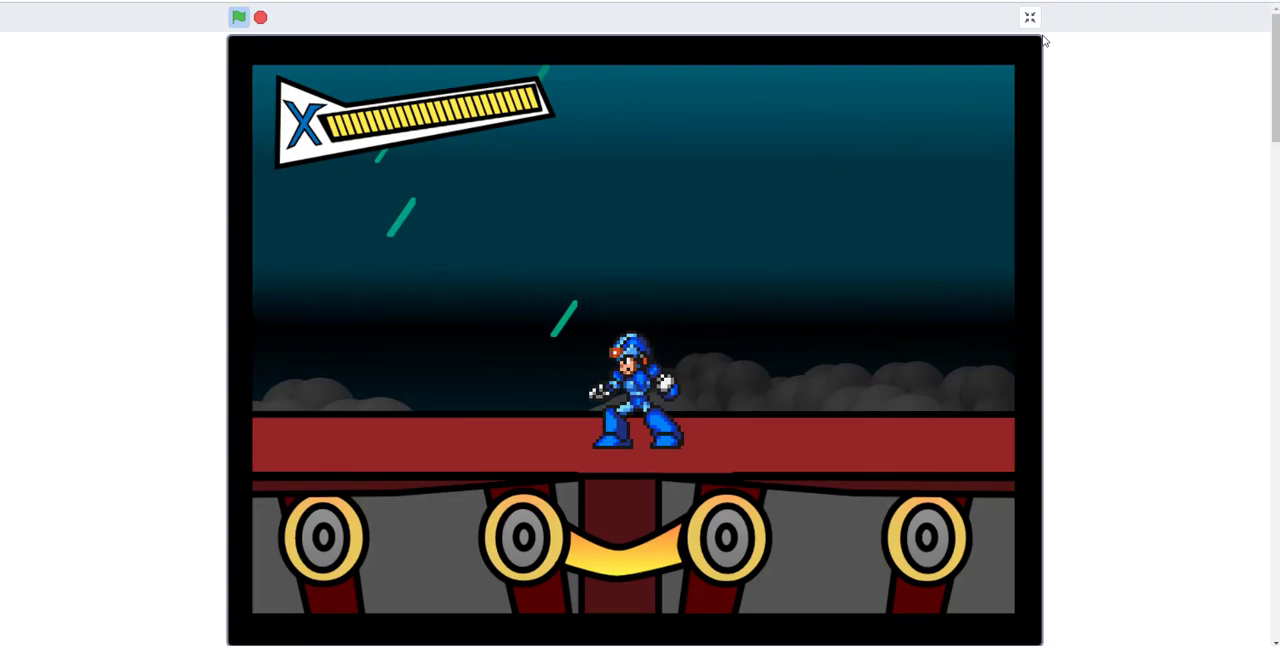
Leave Mega Man X full screen and go to griffpatch's Epic Ninja v1.12 page
click(1029, 17)
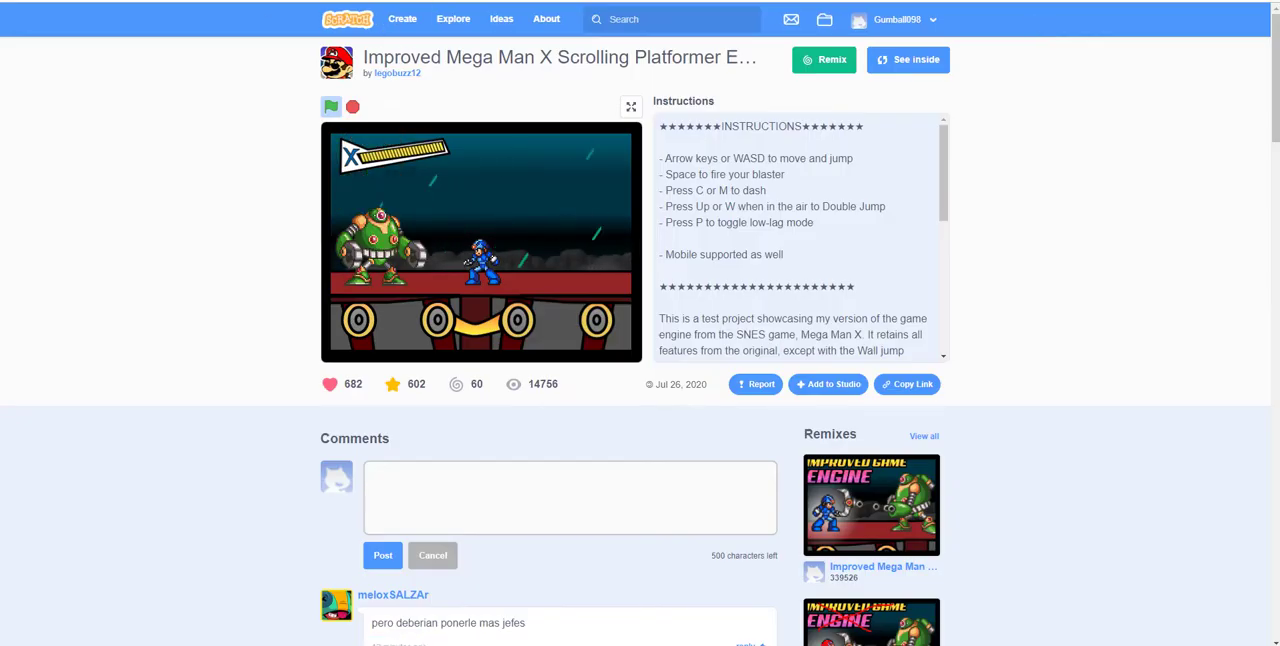
click(331, 106)
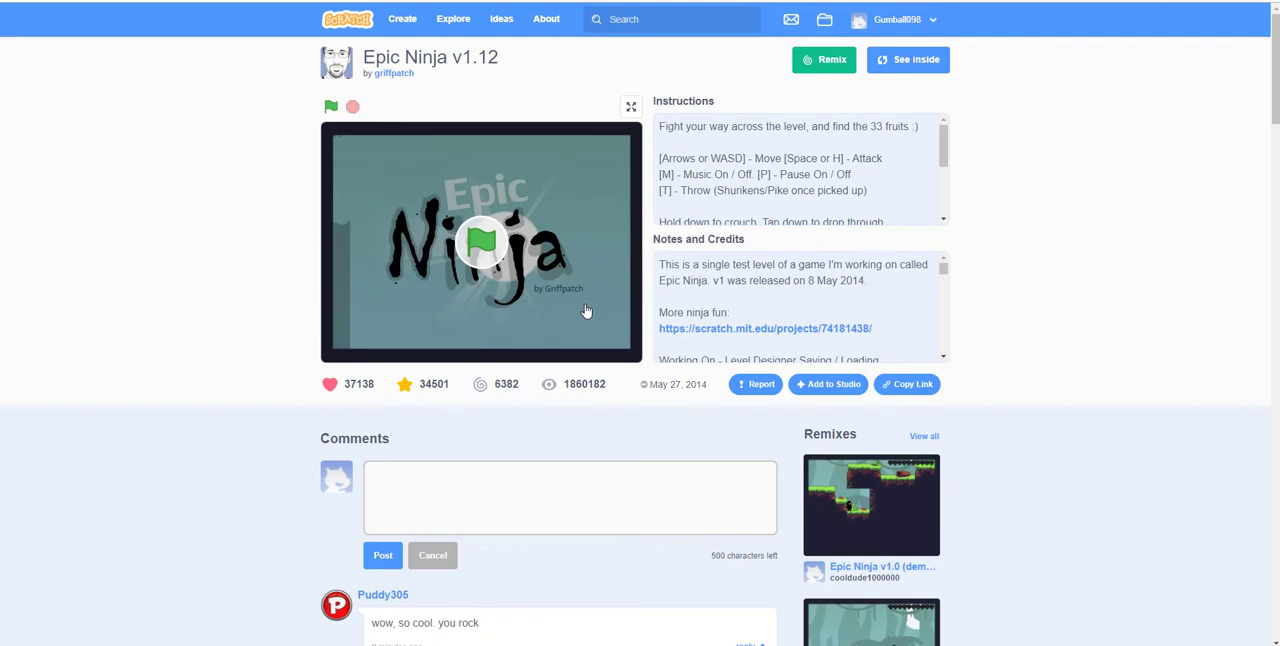
mouse_move(555, 335)
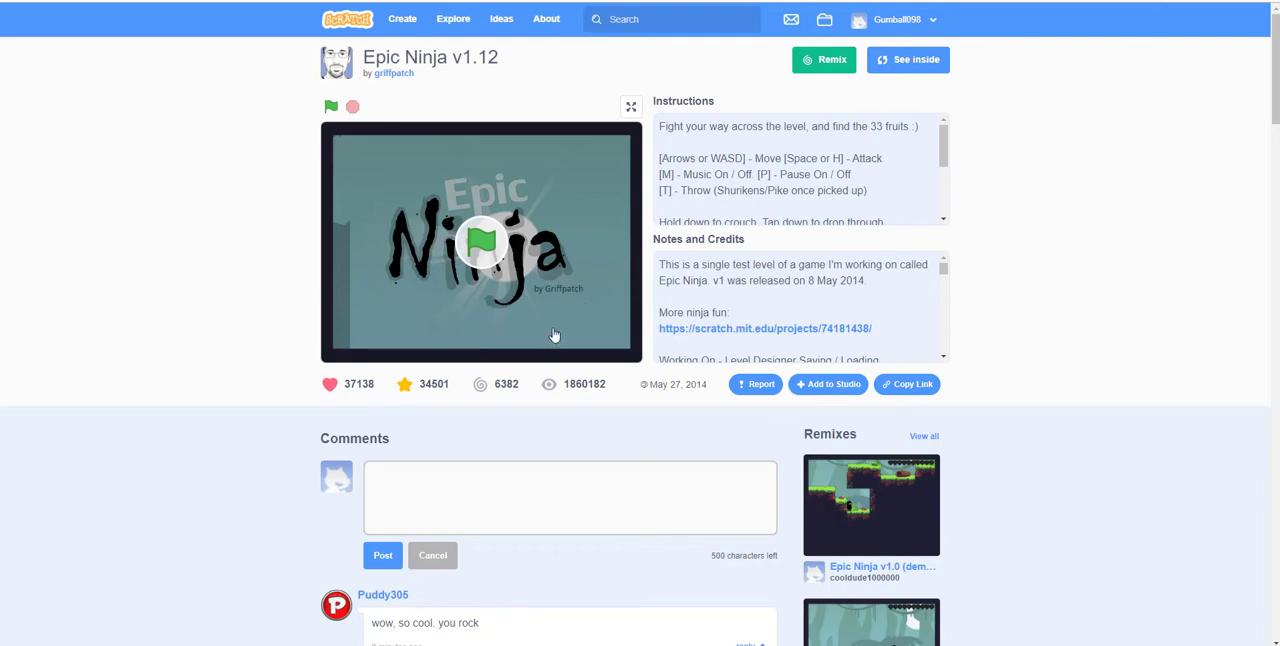
mouse_move(520, 240)
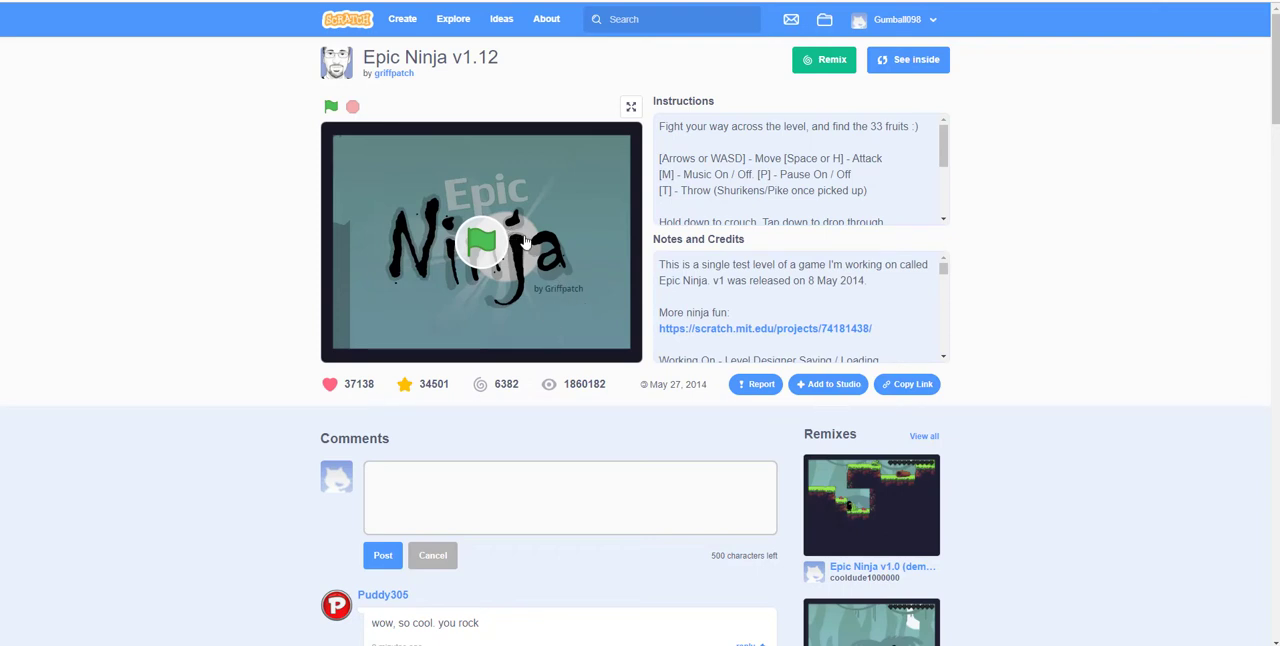
mouse_move(390, 90)
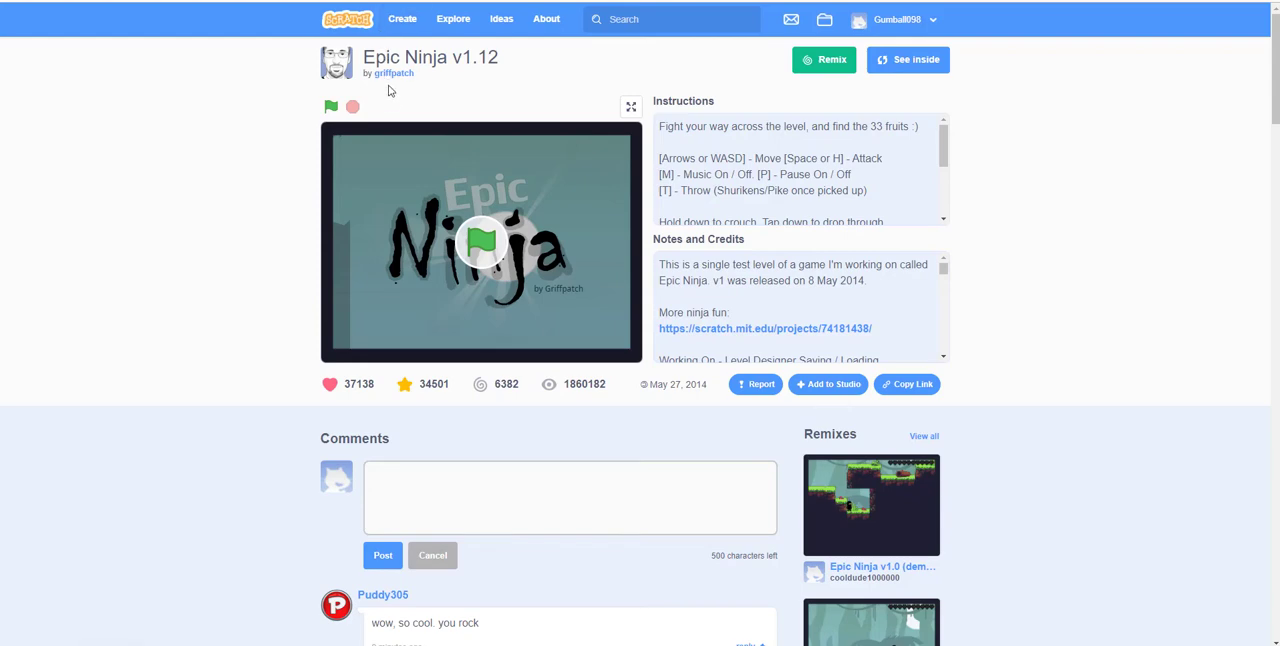
Play Epic Ninja's jungle level, collecting four fruits, then exit full screen
click(631, 106)
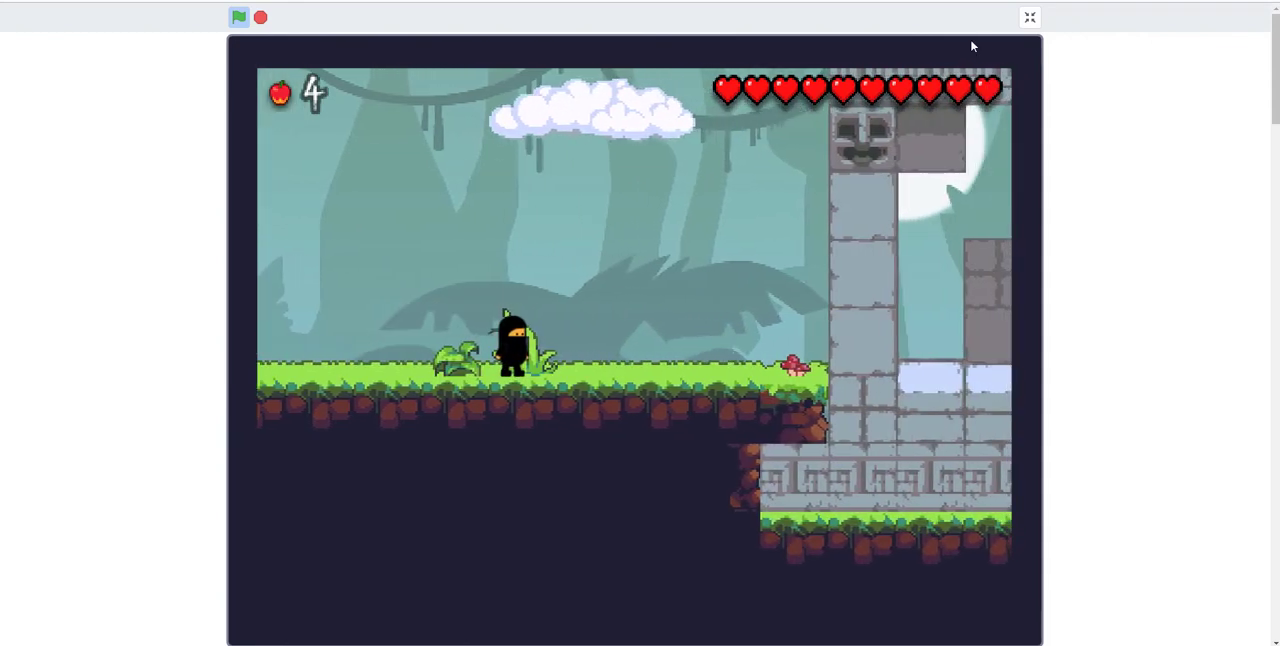
click(1029, 17)
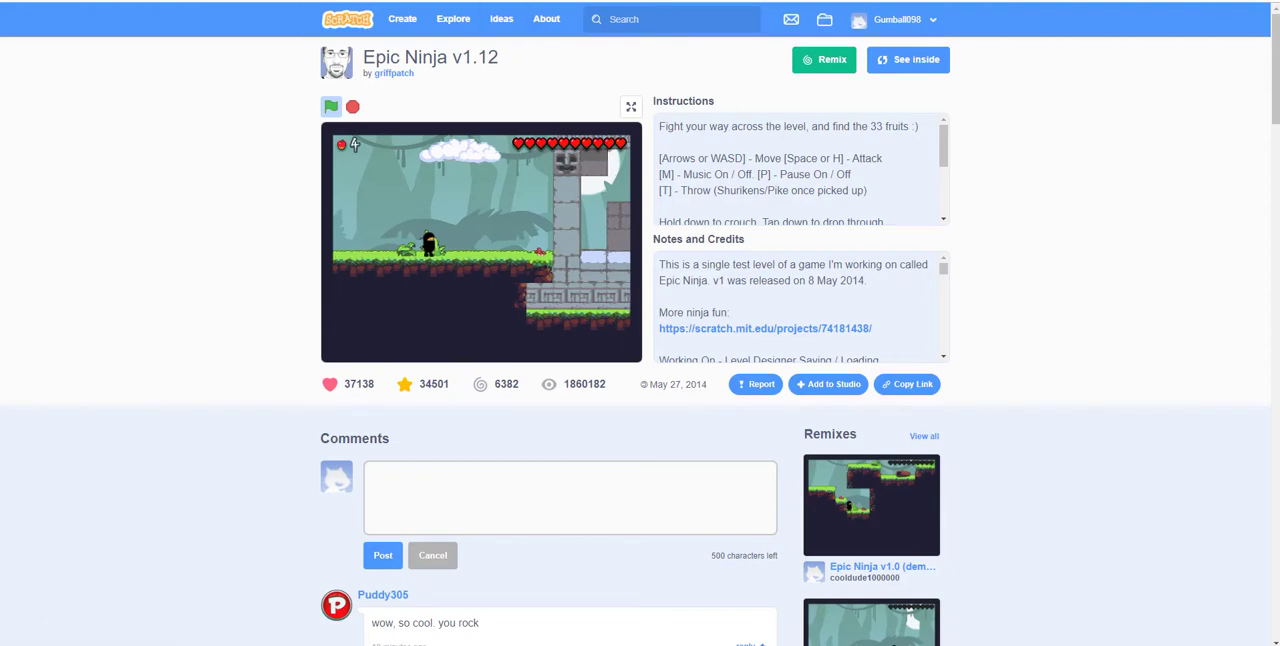
mouse_move(766, 328)
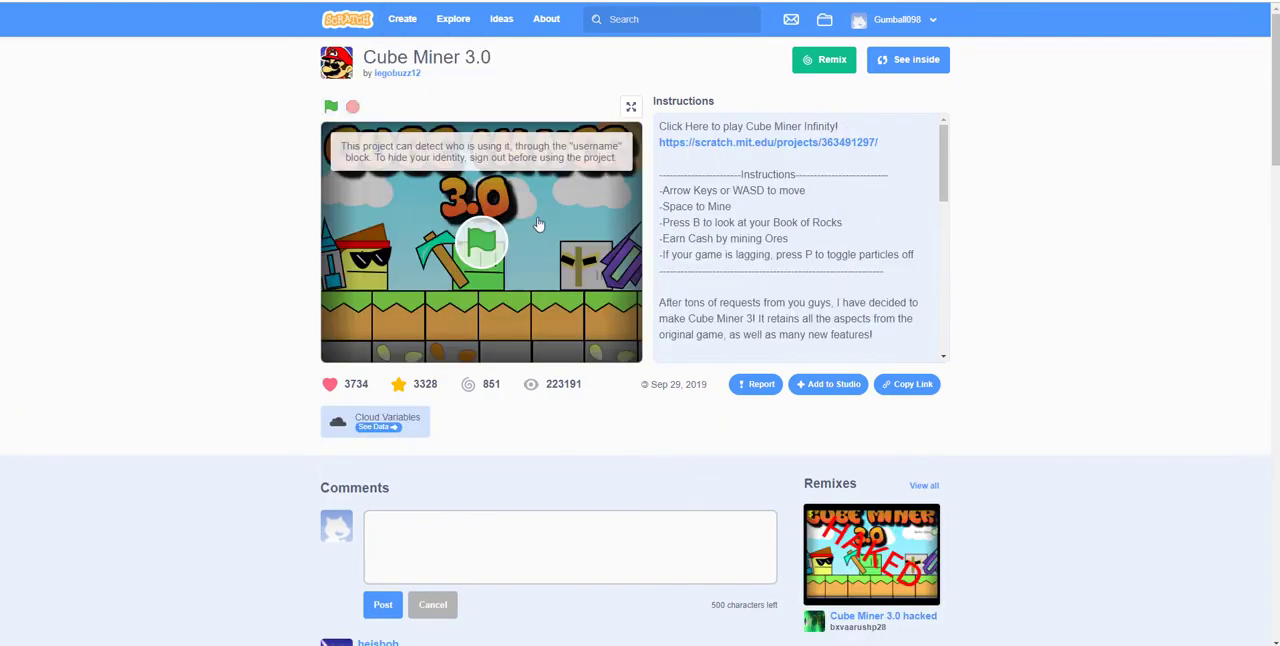
mouse_move(519, 217)
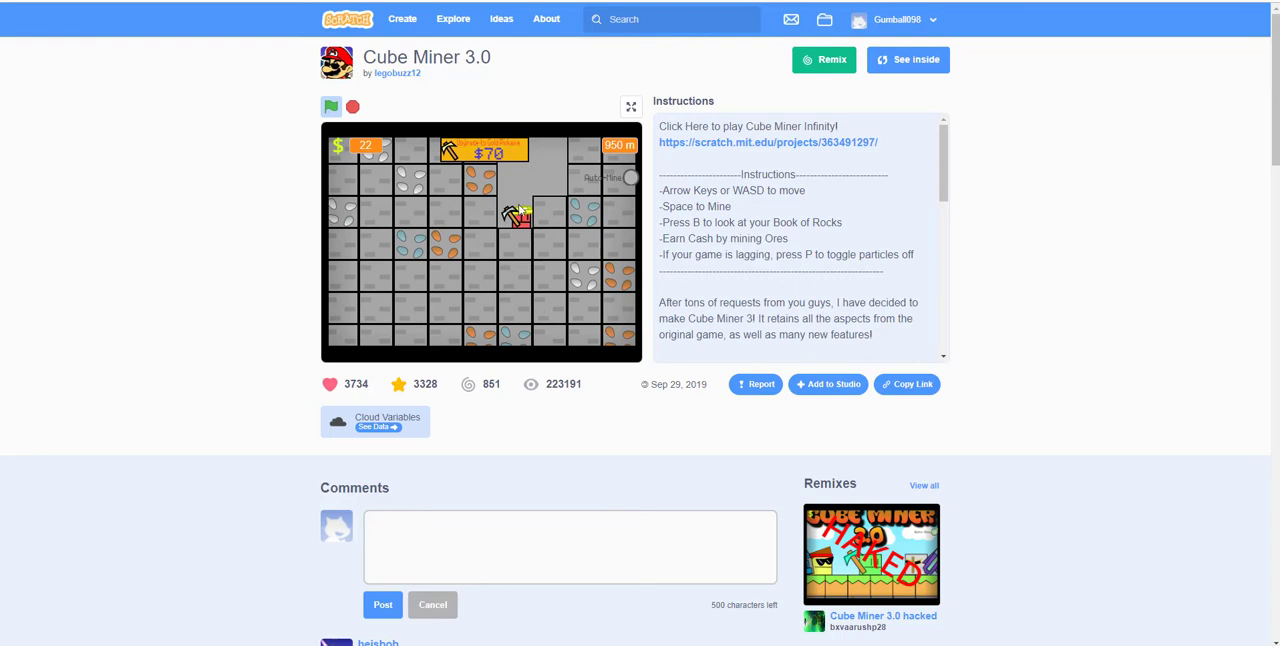
mouse_move(441, 220)
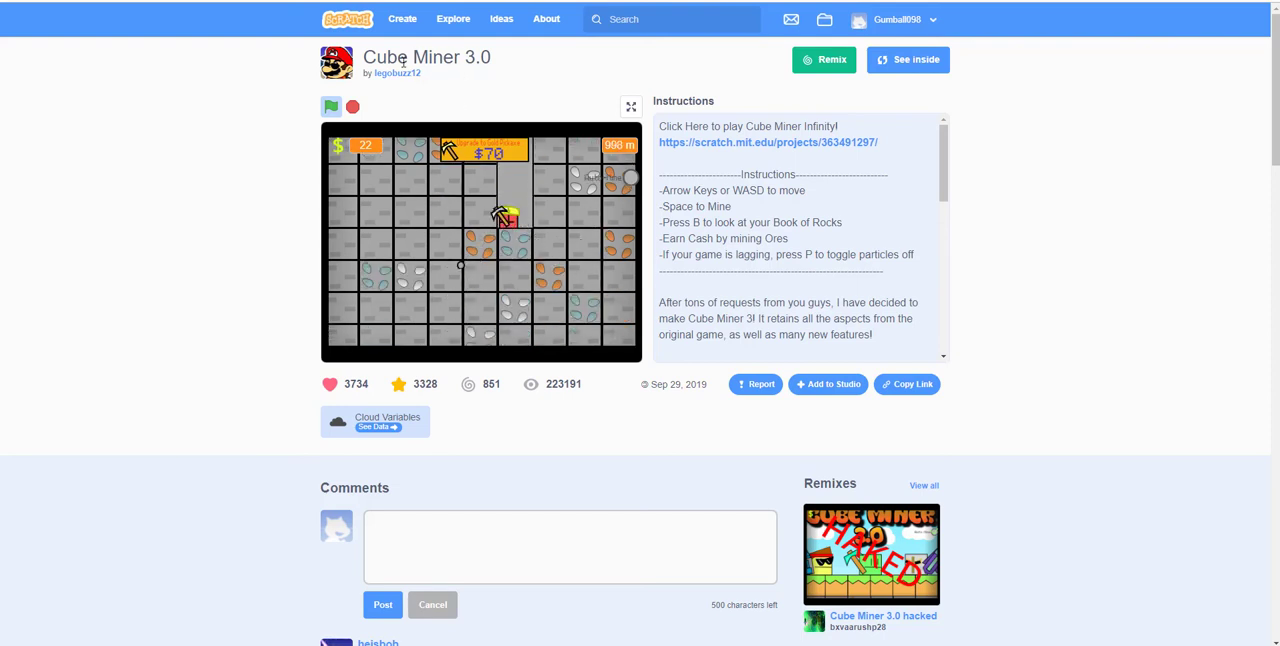
Stop Cube Miner 3.0 after digging to 998 m, returning to its title screen
click(331, 106)
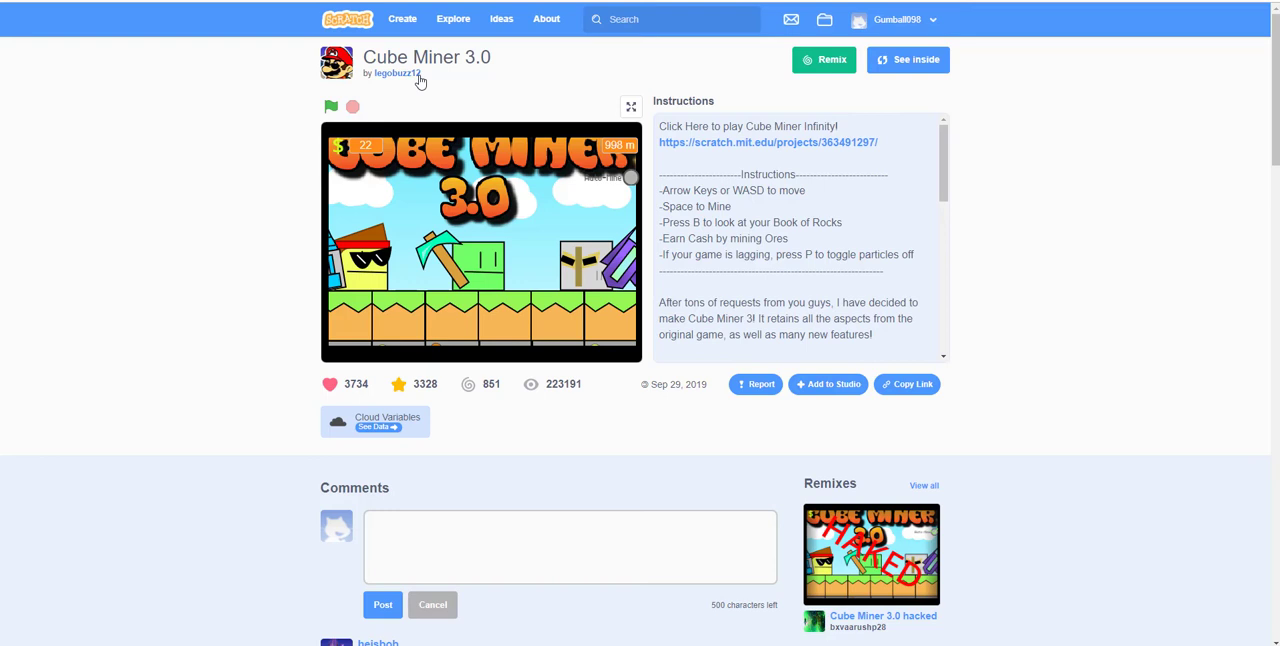
mouse_move(586, 31)
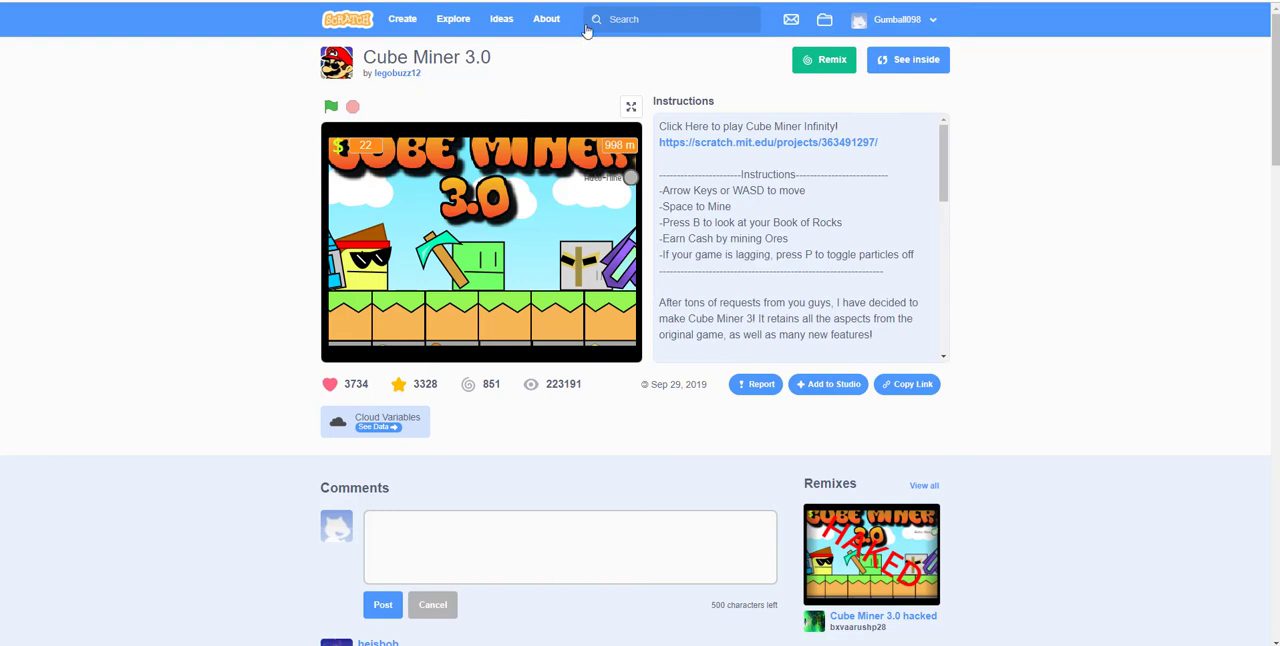
mouse_move(490, 92)
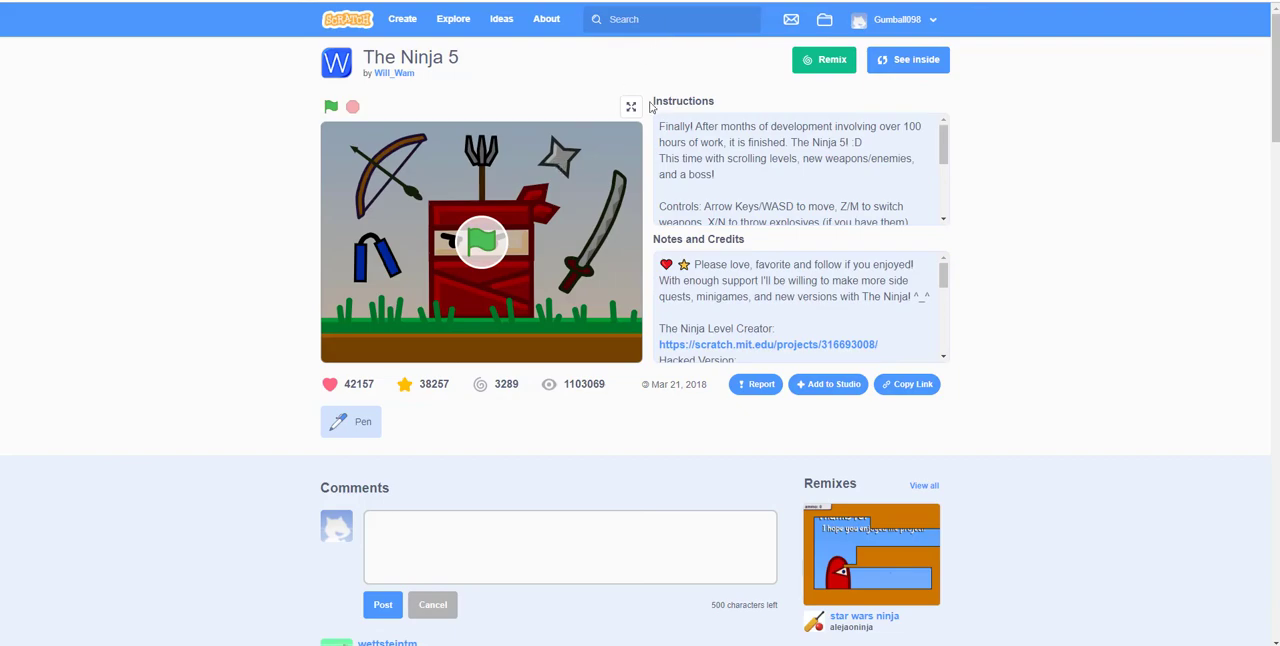
Run The Ninja 5 full screen, showing the red and black ninja cutscene
click(631, 107)
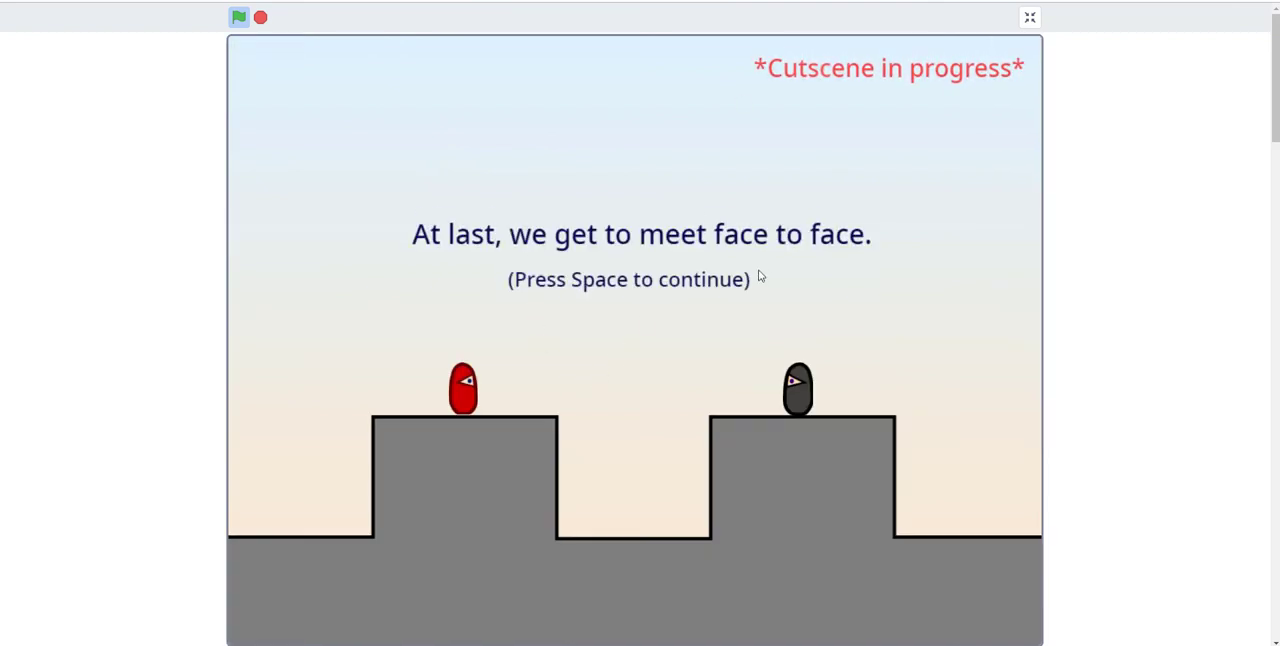
Advance The Ninja 5's boss cutscene dialogue to the spectacular-performance scene
key(space)
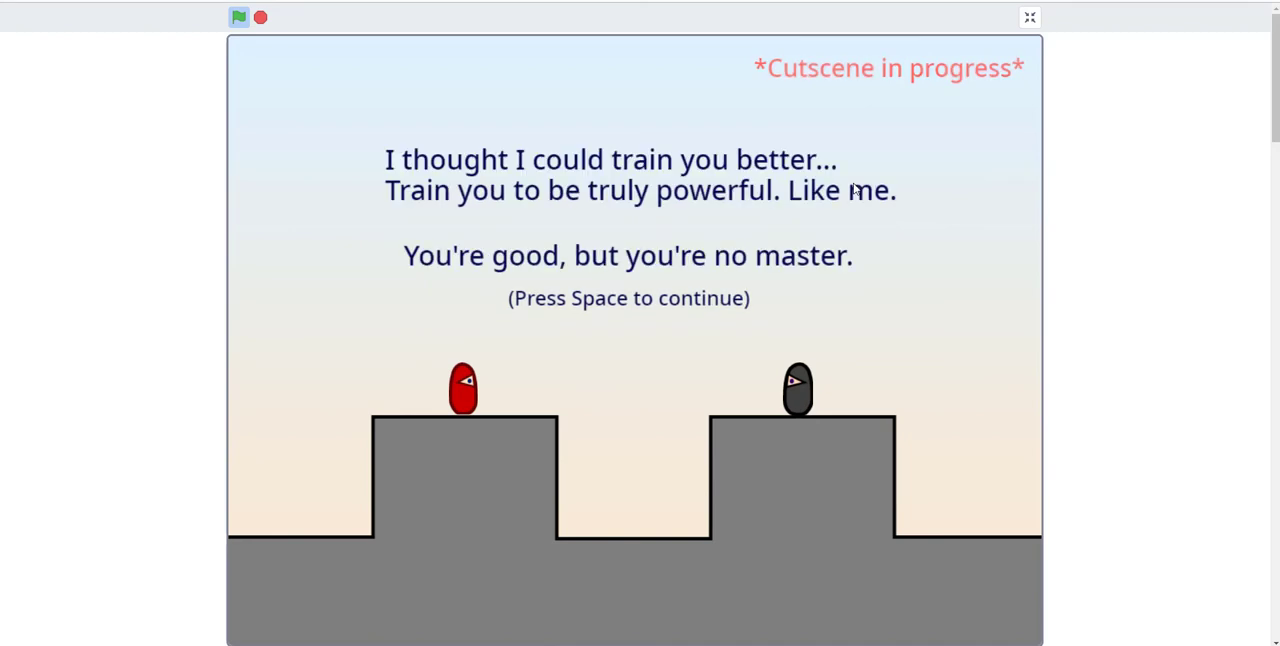
key(space)
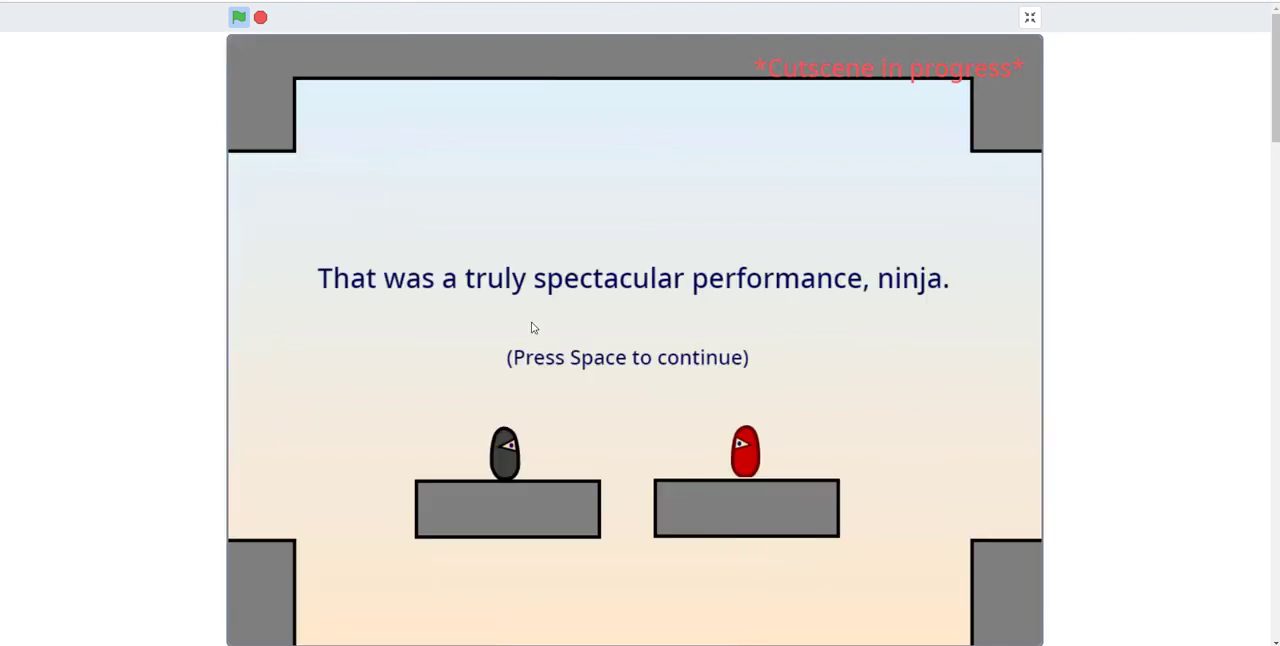
Skip through The Ninja 5's ending dialogue to the love, favorite and follow screen
key(space)
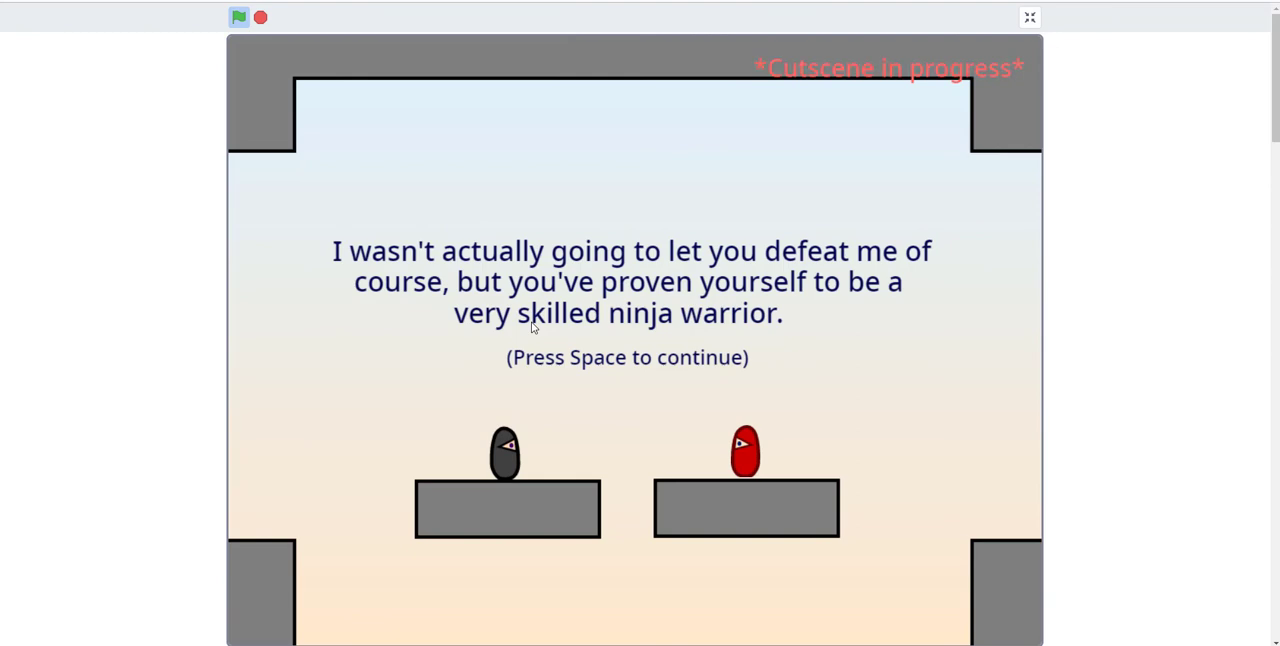
key(space)
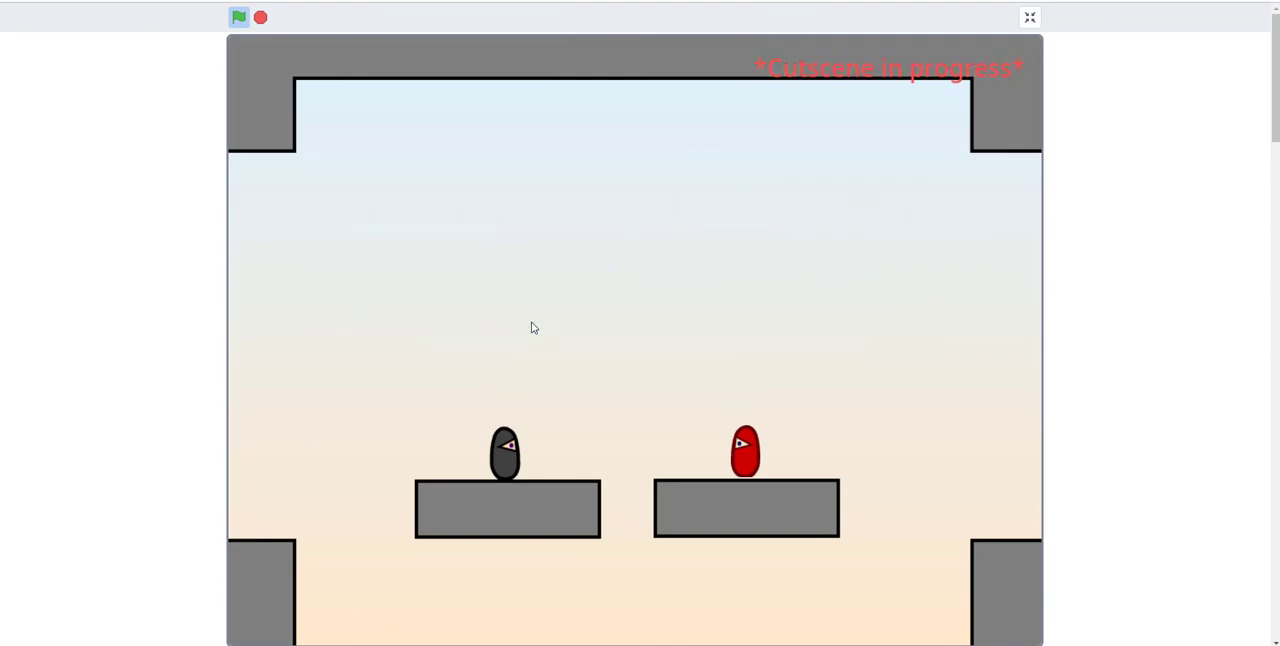
key(space)
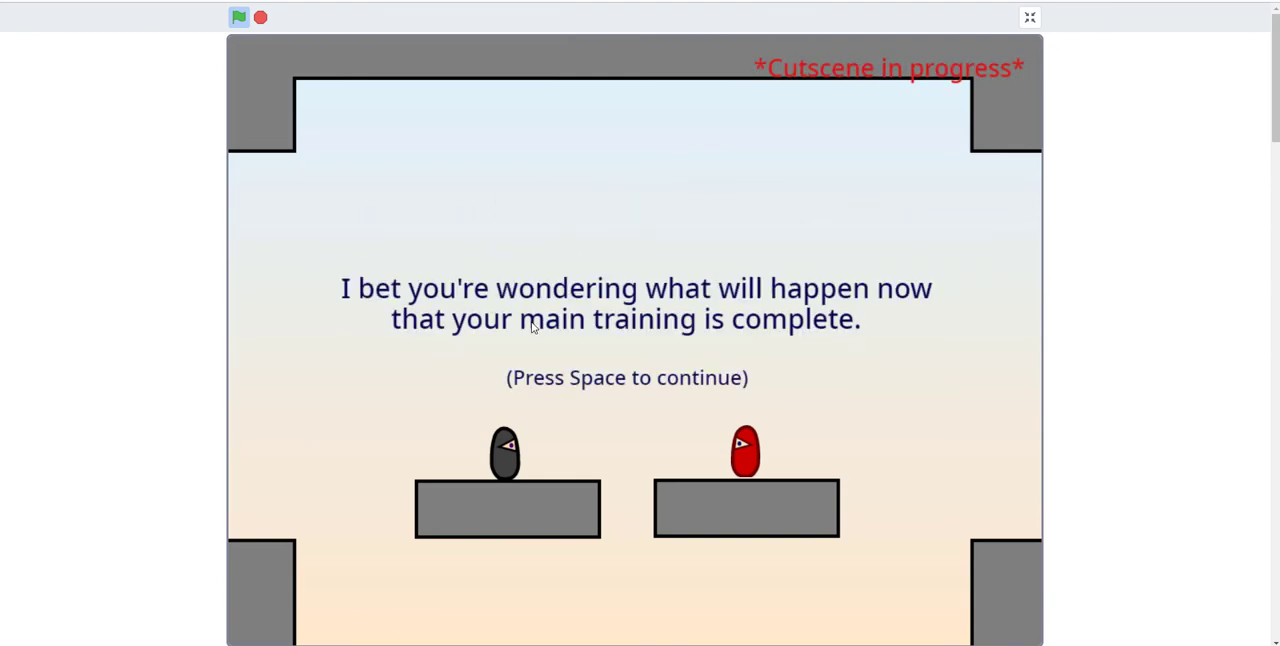
key(space)
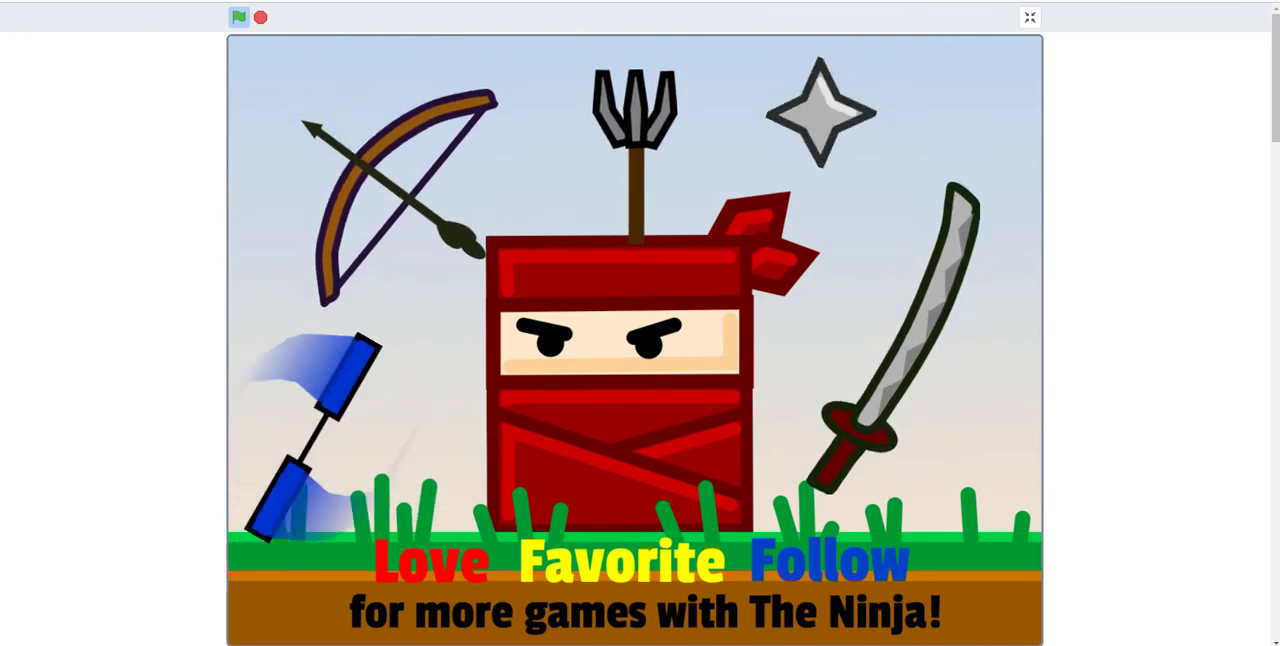
Leave The Ninja 5 and start Scratchnapped Adventure v0.2.7's first level
click(1029, 17)
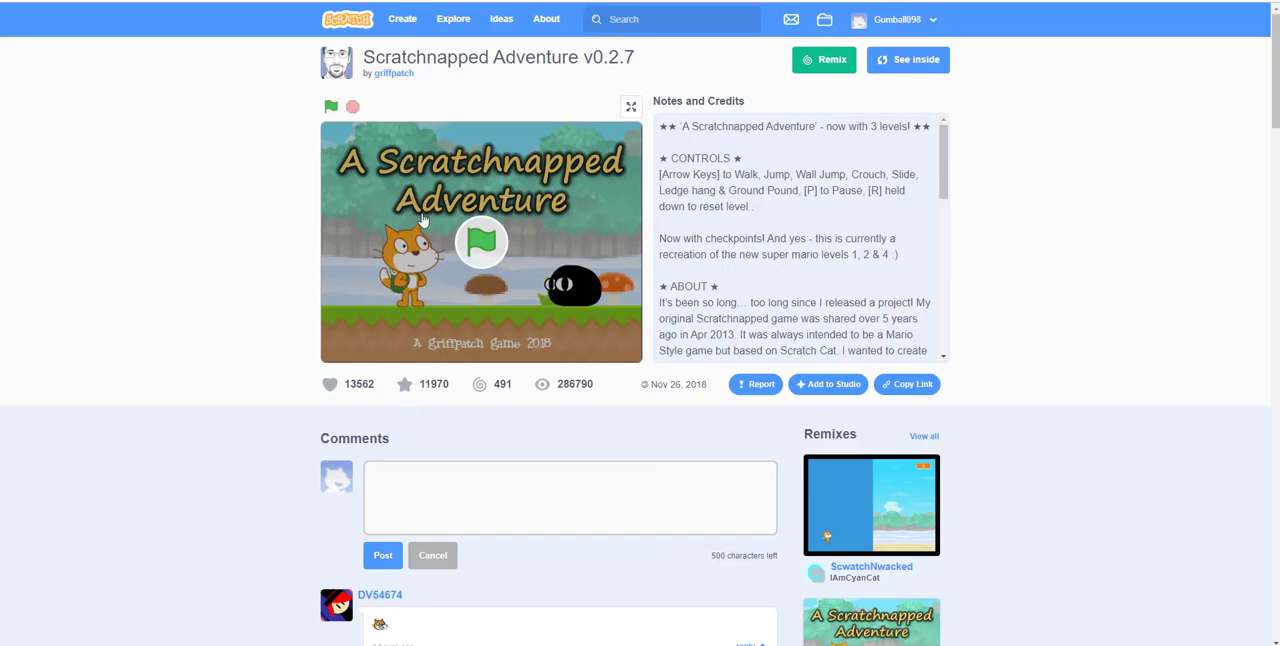
mouse_move(445, 73)
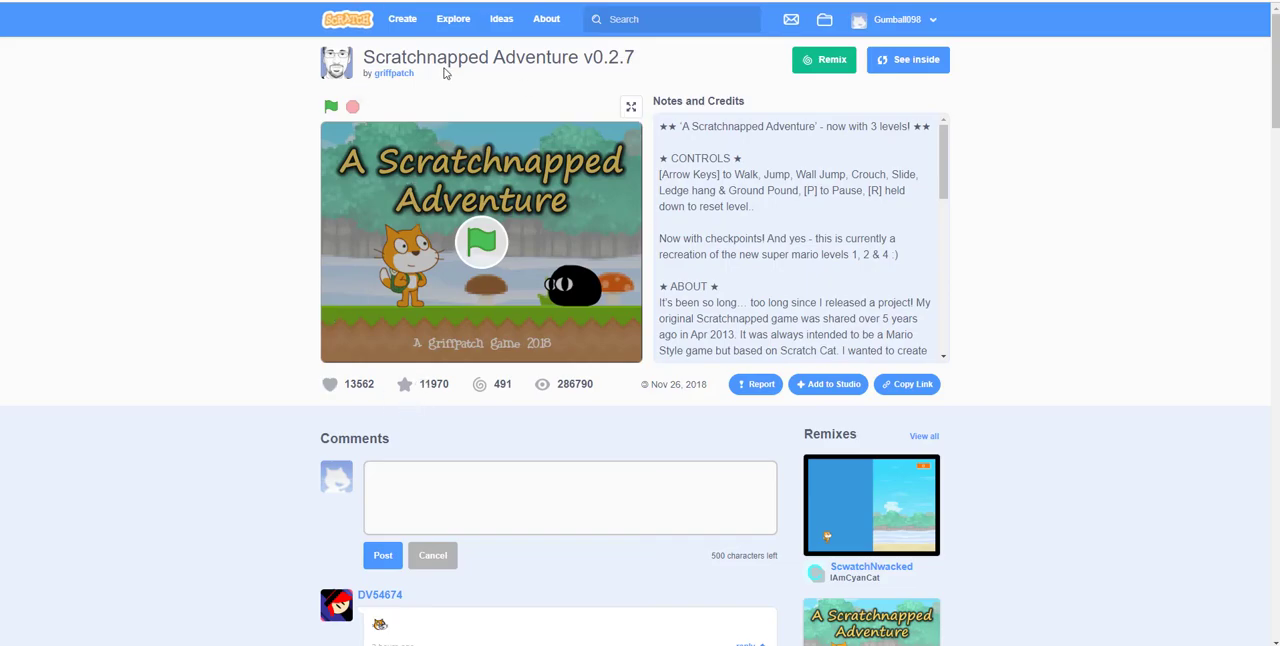
click(631, 107)
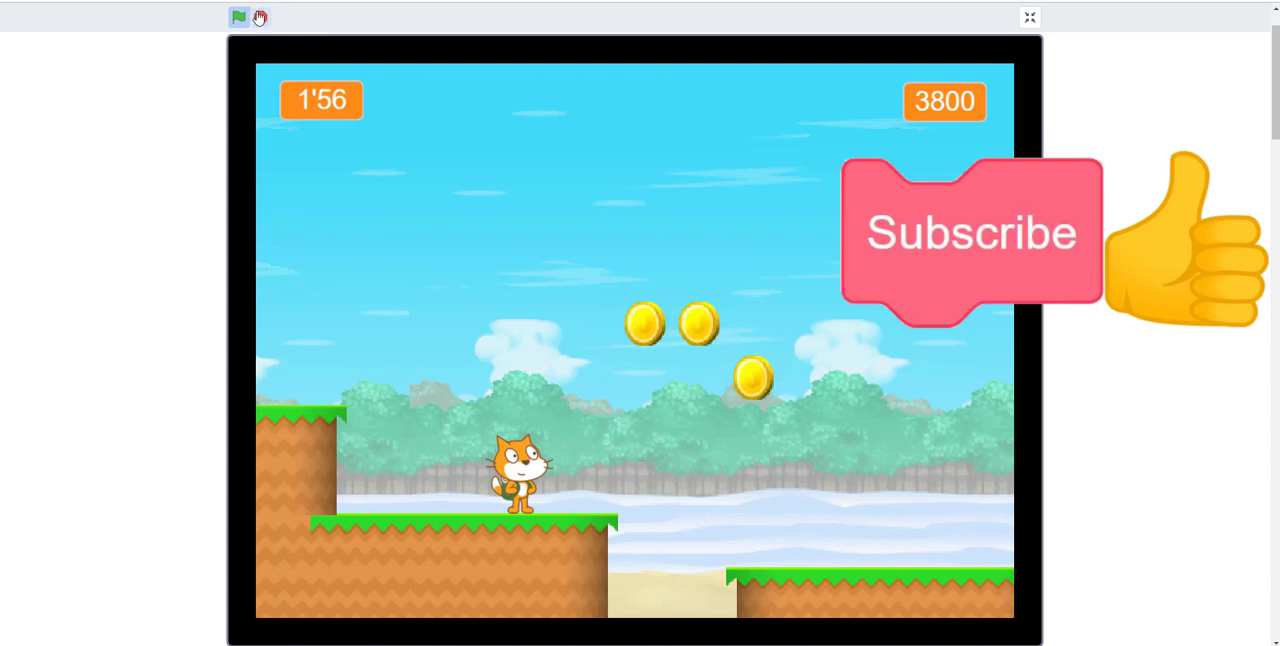
mouse_move(259, 18)
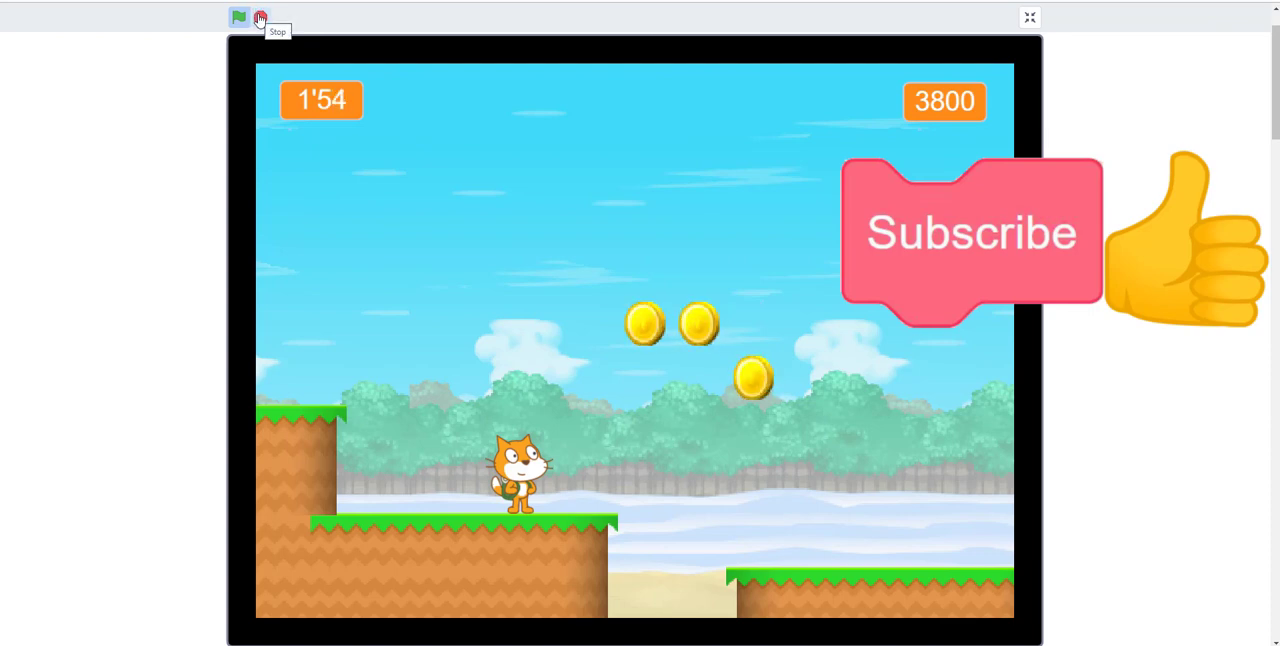